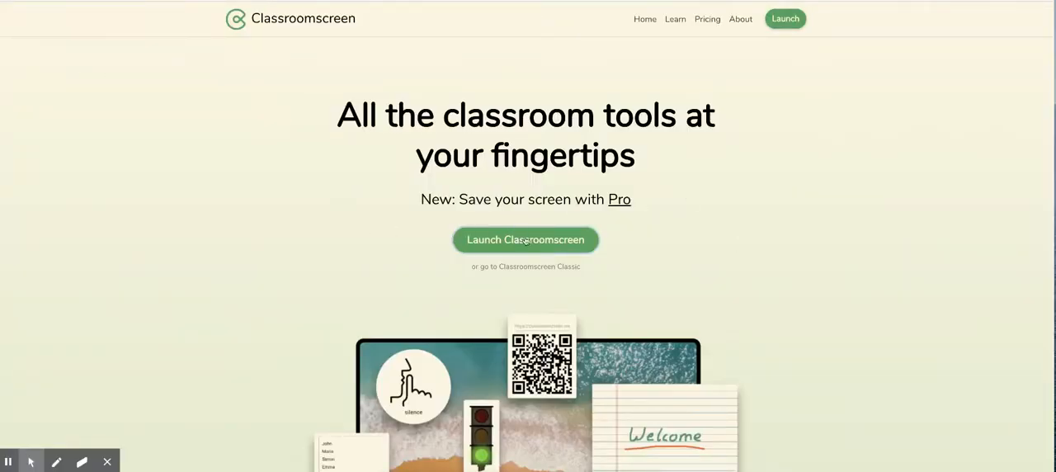
# Launch a new Classroomscreen board and switch its background to the Great Pyramid photo.
pyautogui.click(525, 239)
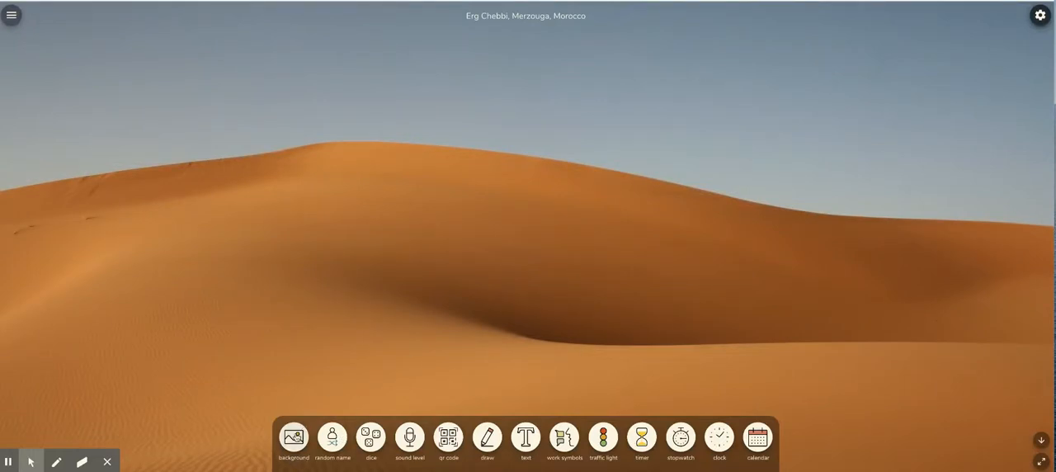
pyautogui.click(293, 436)
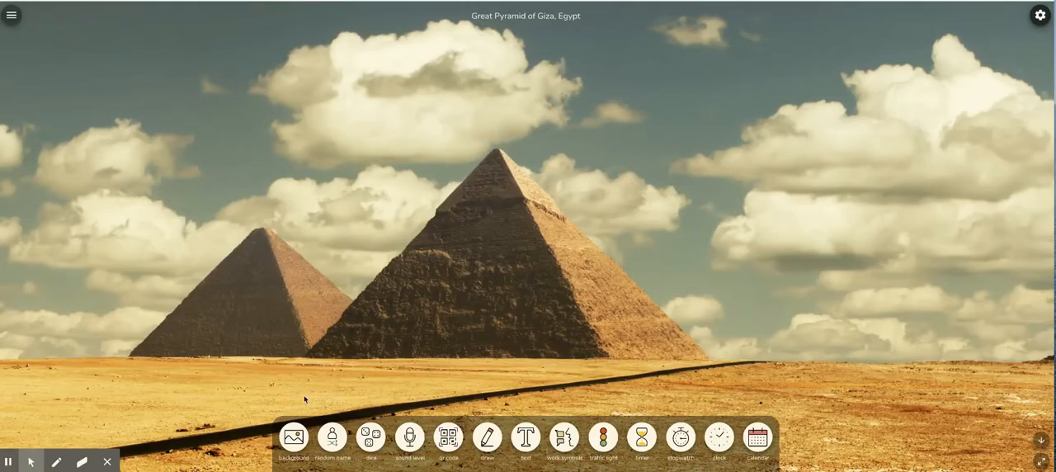
# Try the balloons photo, then upload the library illustration from Downloads as the background.
pyautogui.click(293, 437)
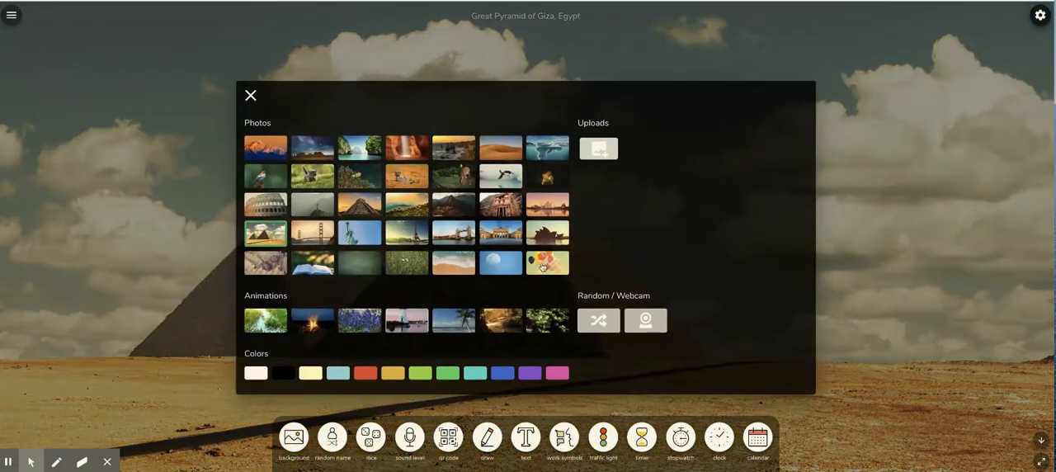
pyautogui.click(548, 263)
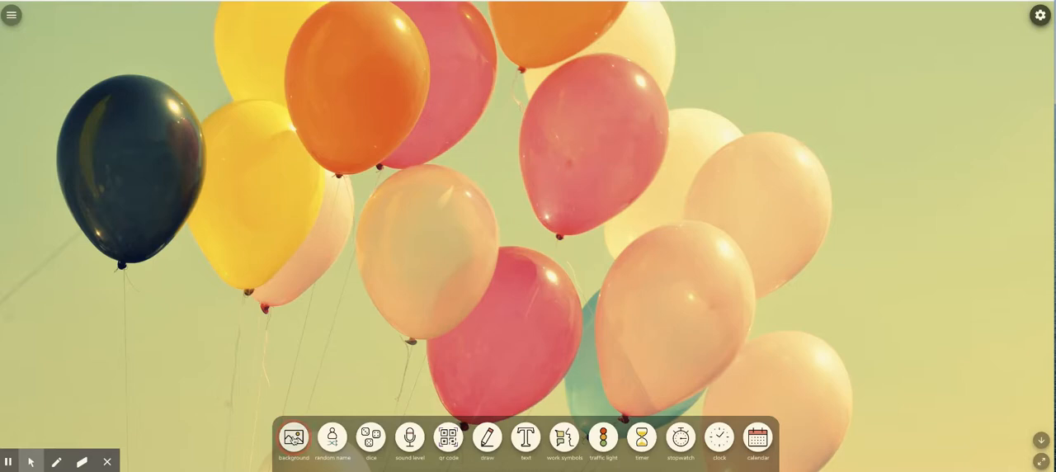
pyautogui.click(294, 437)
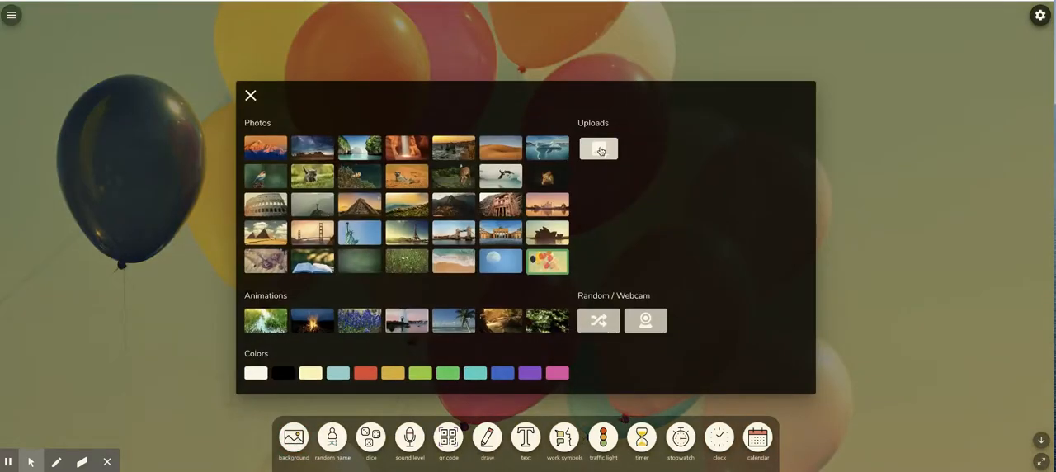
pyautogui.click(597, 150)
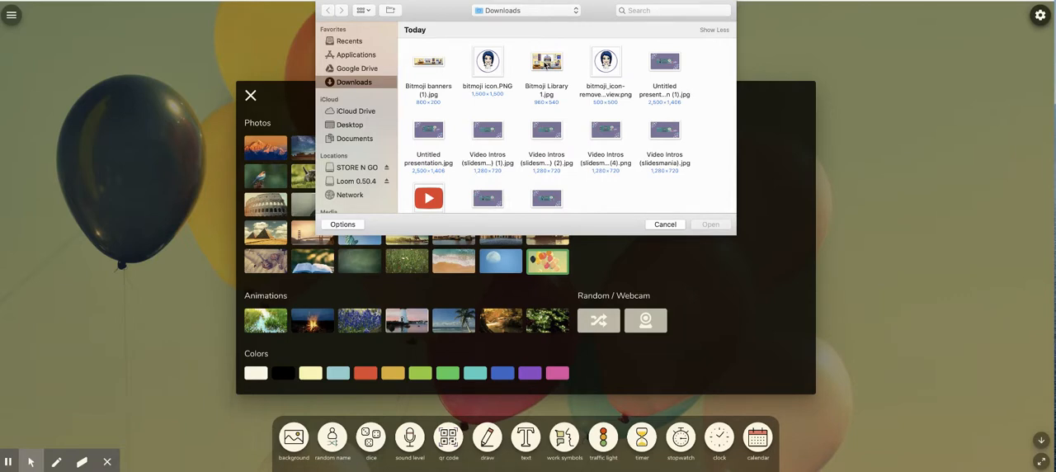
pyautogui.click(546, 61)
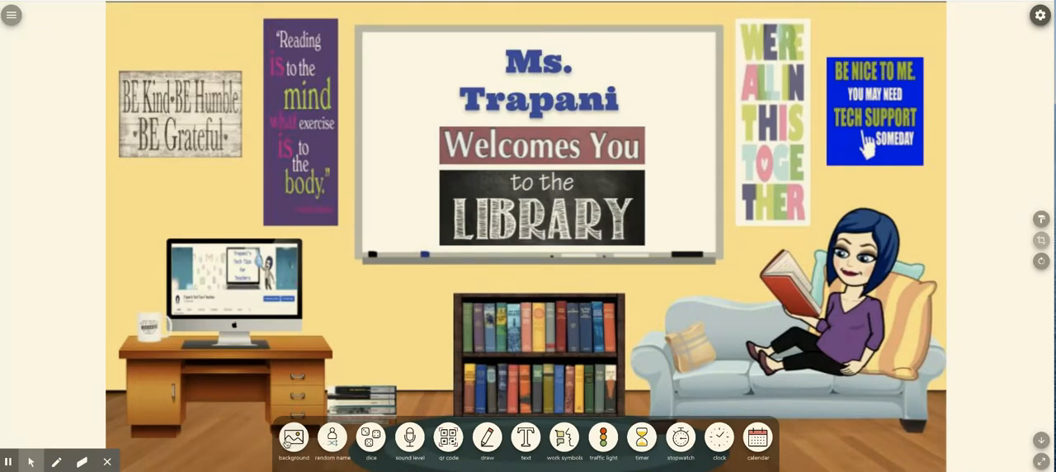
# Switch the background to the open-book photo and add a Random name widget.
pyautogui.click(294, 443)
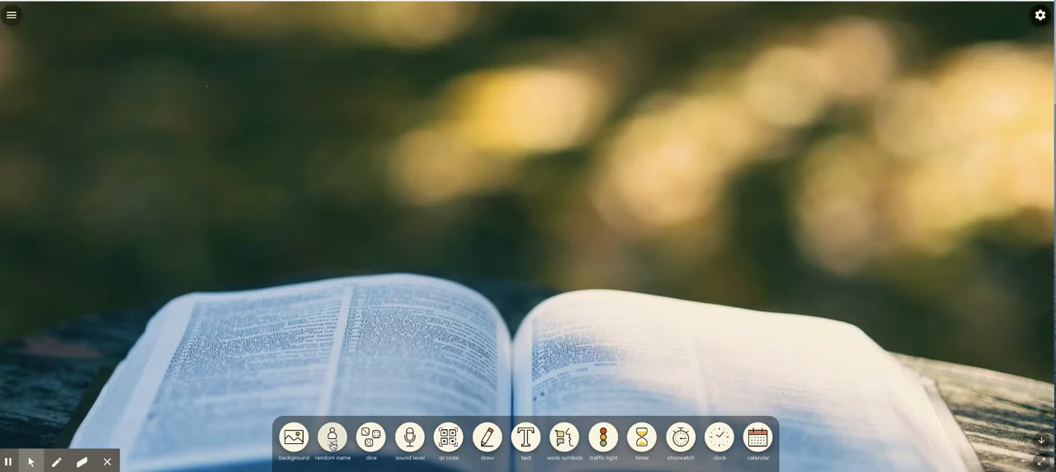
pyautogui.click(333, 437)
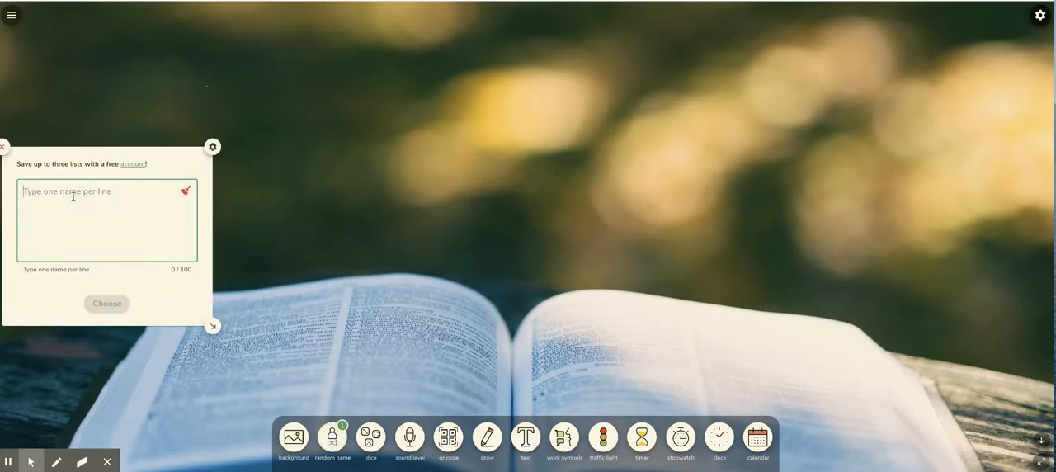
# Enter the names Me, You, Him, Her and draw one at random.
pyautogui.write('Me')
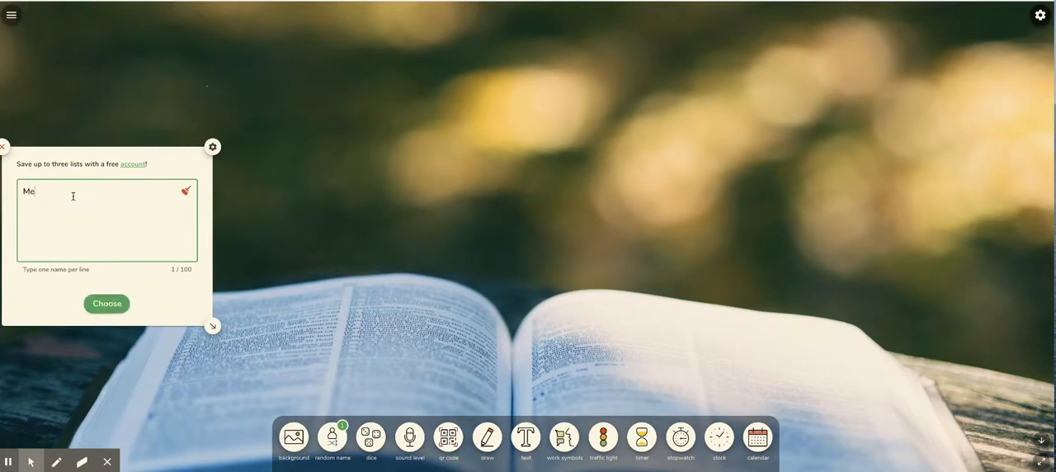
pyautogui.write('You')
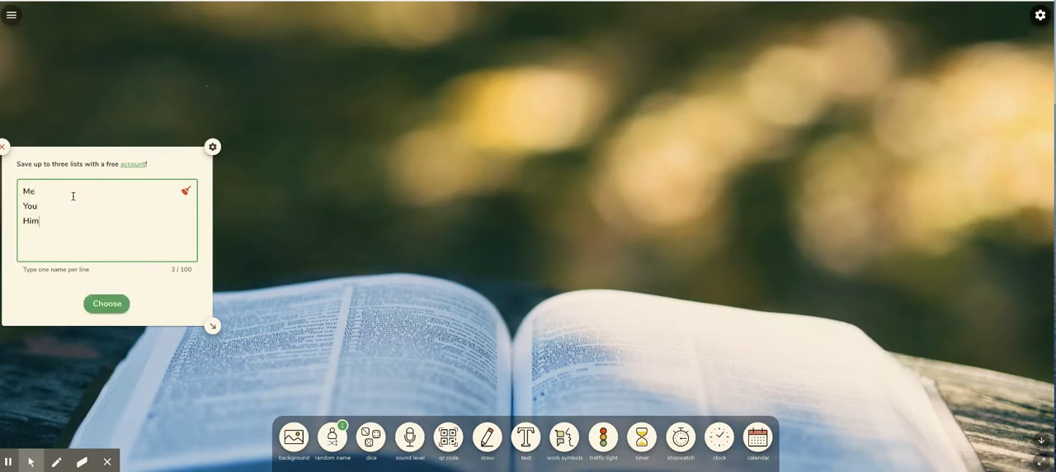
pyautogui.write('H')
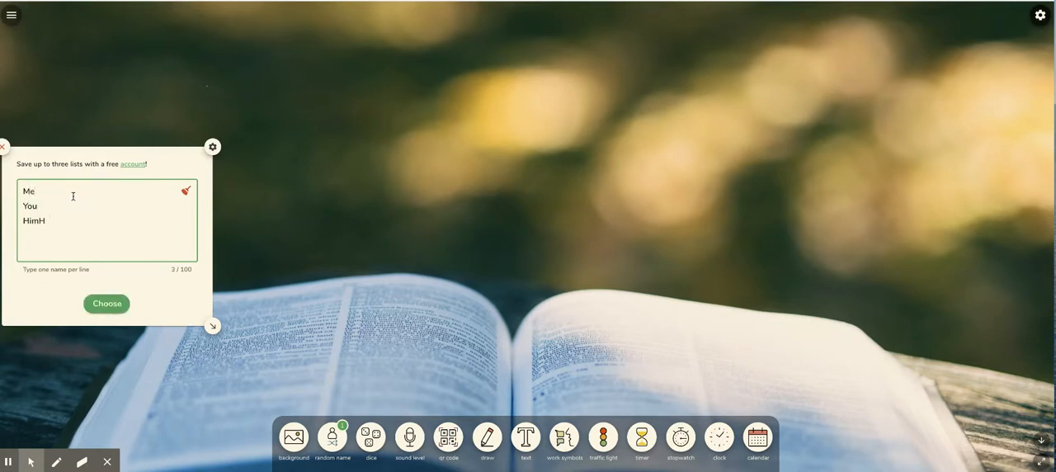
pyautogui.write('er')
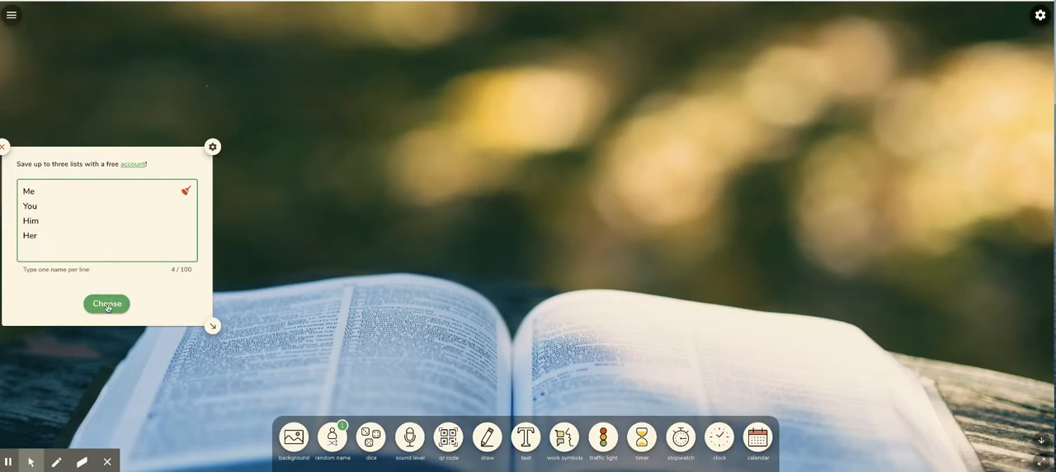
pyautogui.click(105, 303)
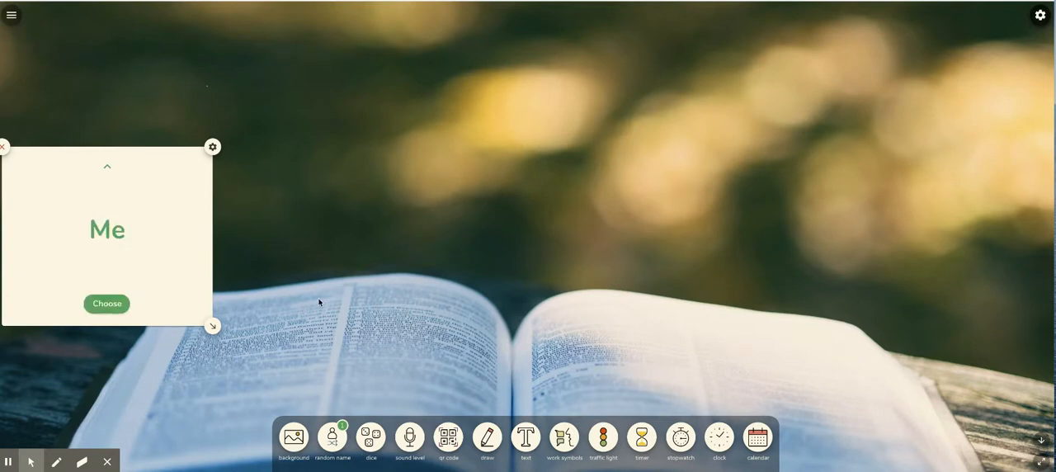
pyautogui.moveTo(174, 307)
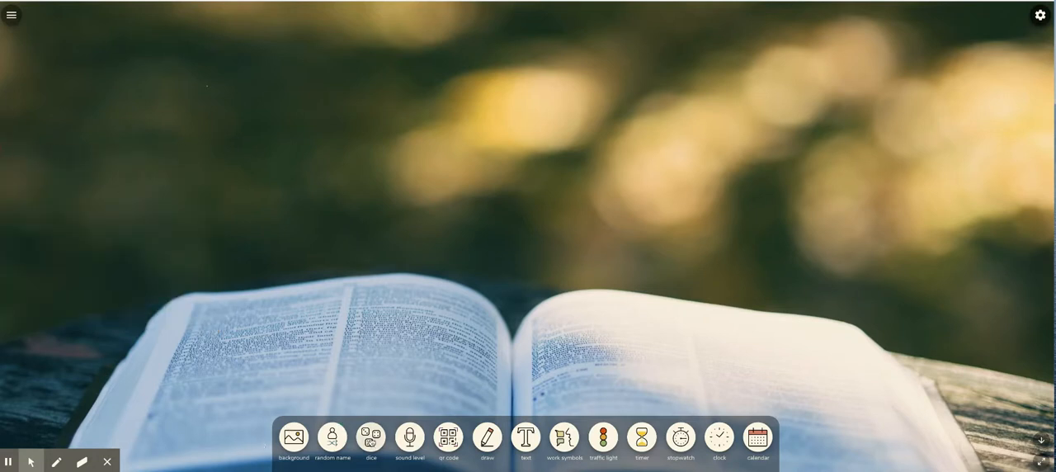
pyautogui.click(370, 438)
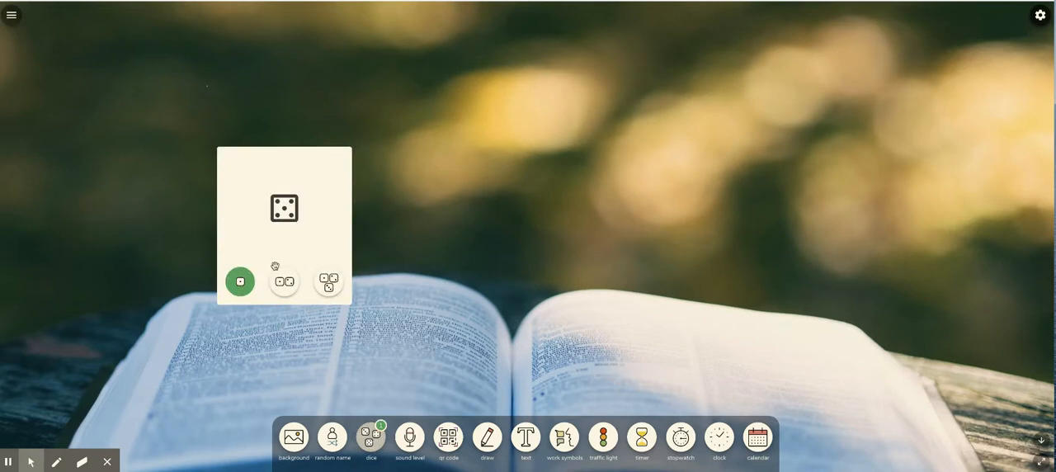
pyautogui.click(283, 280)
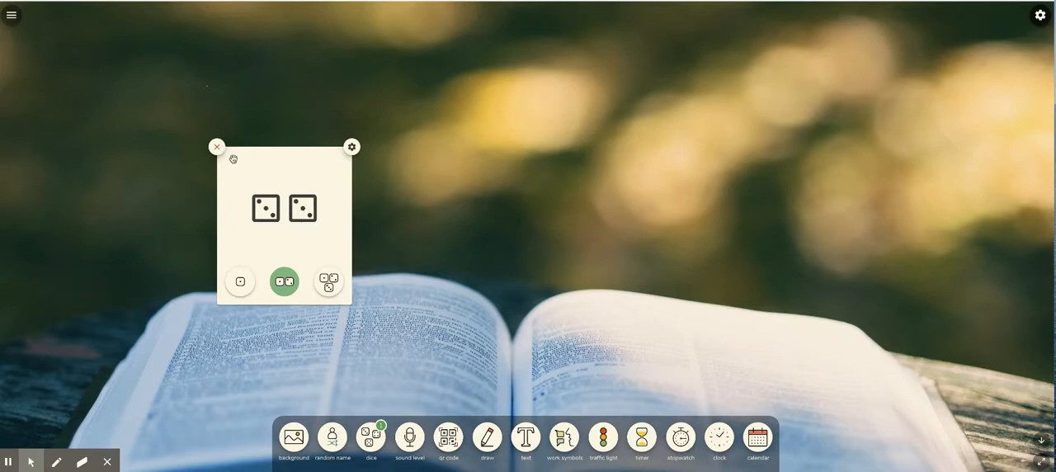
pyautogui.click(216, 146)
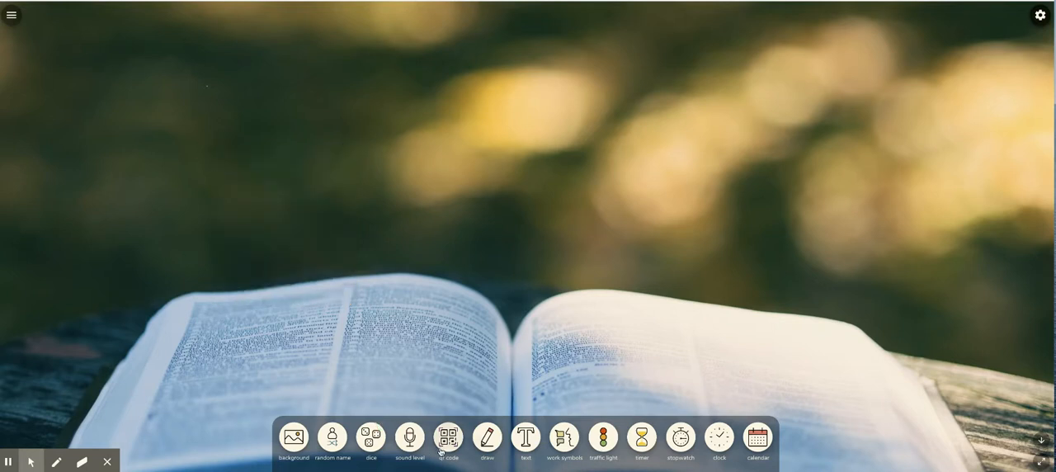
# Add a QR code for classroomscreen.com to the board and a blank drawing pad.
pyautogui.click(448, 437)
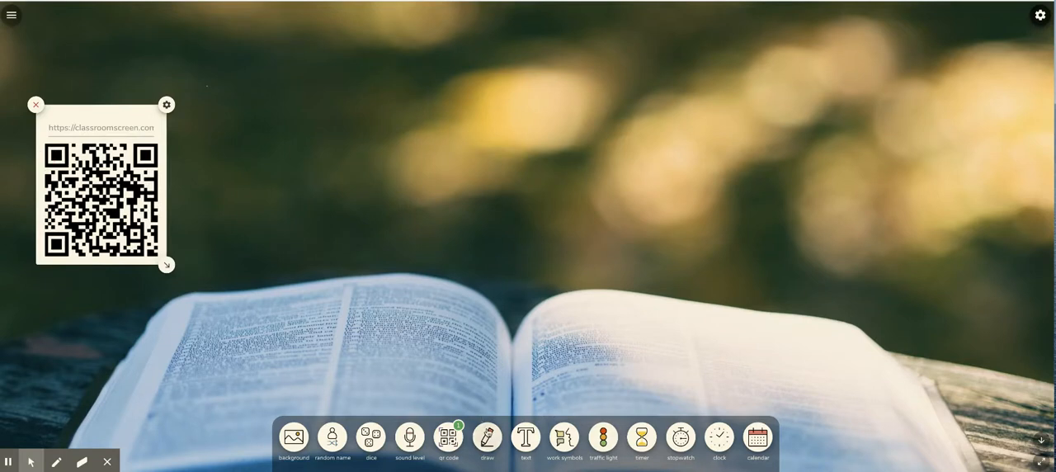
pyautogui.click(487, 437)
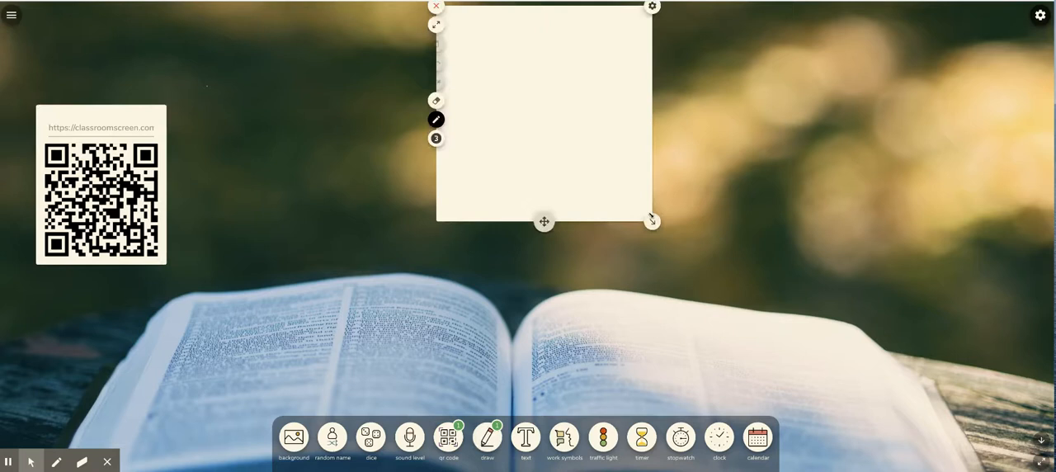
# Enlarge the drawing pad and finish handwriting 1+1=2 under hi.
pyautogui.moveTo(652, 221); pyautogui.dragTo(835, 290)
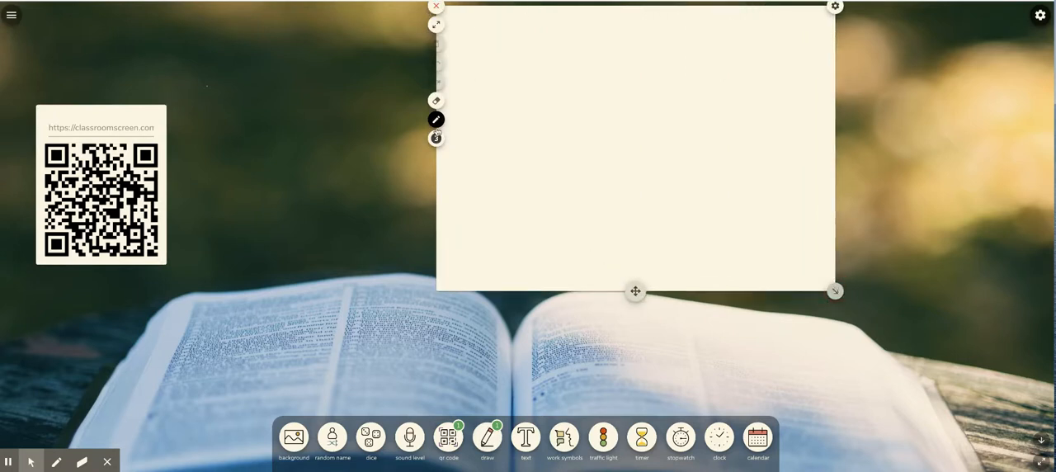
pyautogui.click(436, 119)
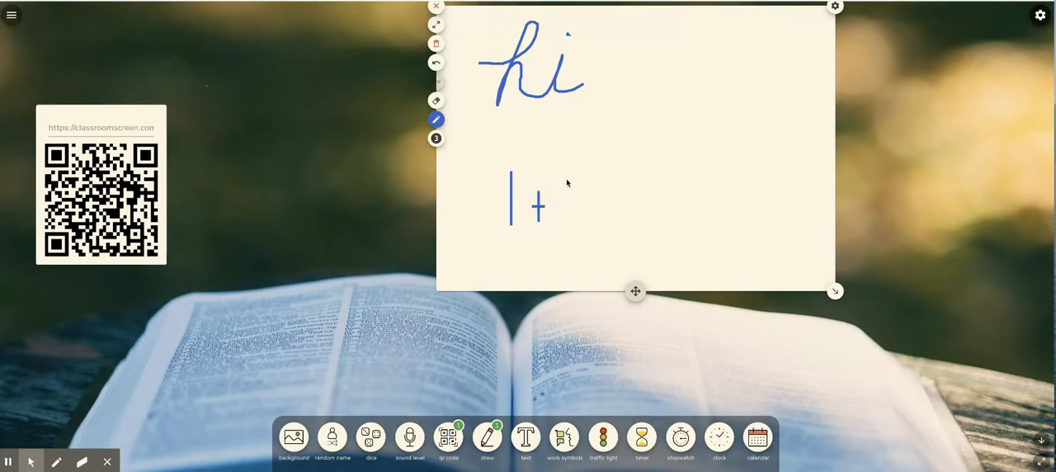
pyautogui.moveTo(560, 190); pyautogui.dragTo(593, 201)
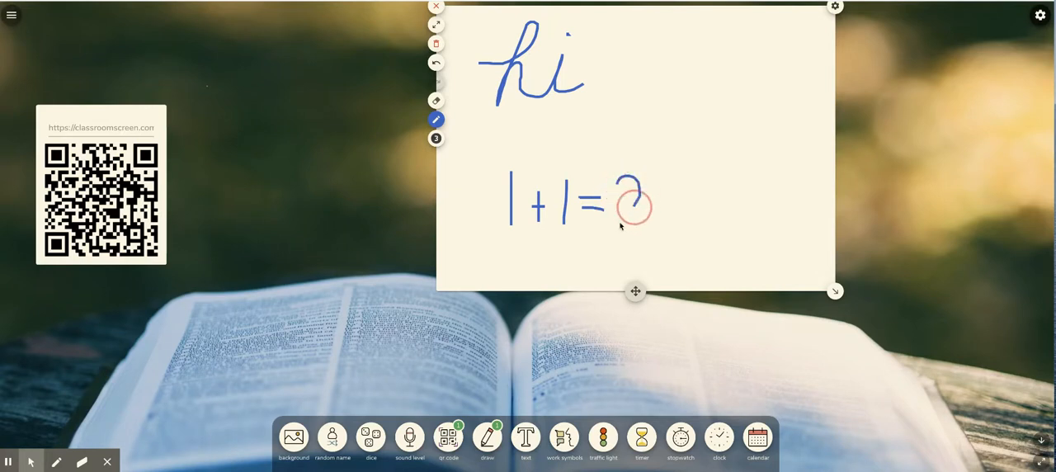
pyautogui.moveTo(614, 218); pyautogui.dragTo(663, 234)
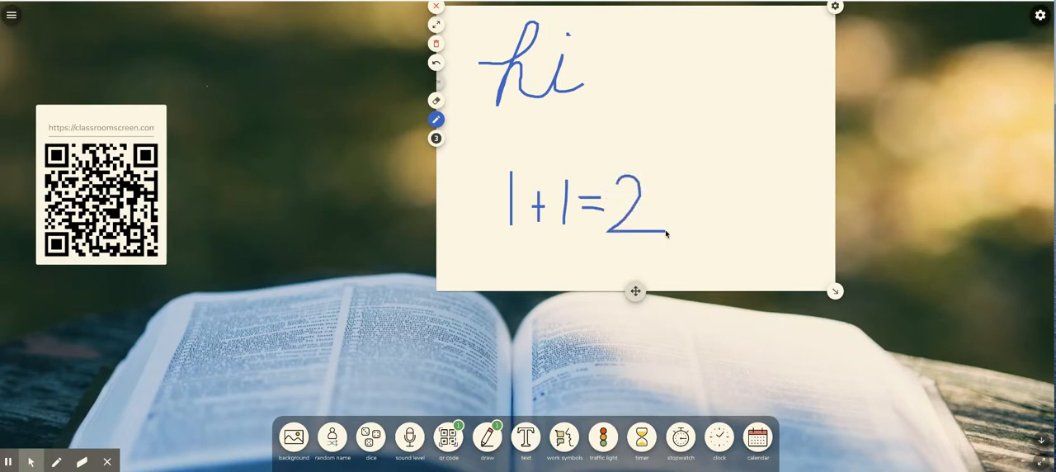
pyautogui.moveTo(491, 106)
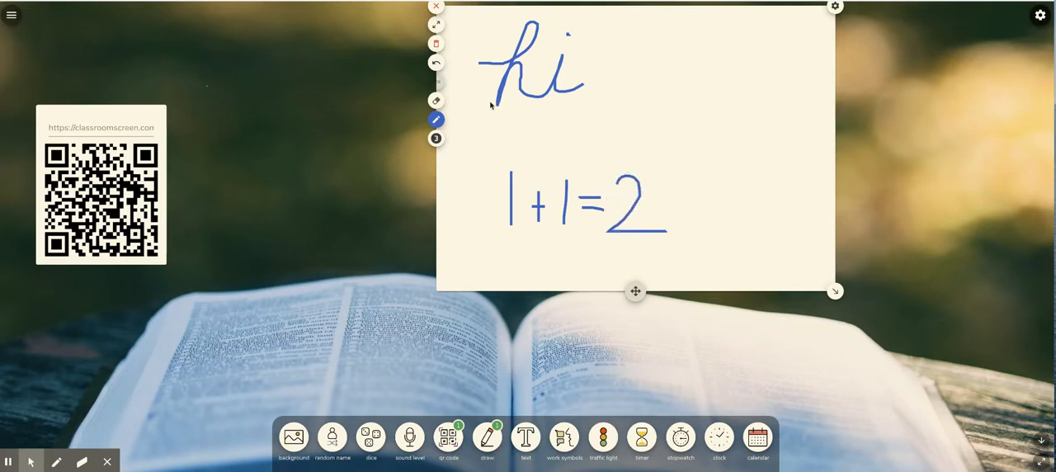
# Wipe the sketch and remove the drawing pad, leaving only the QR code.
pyautogui.click(436, 43)
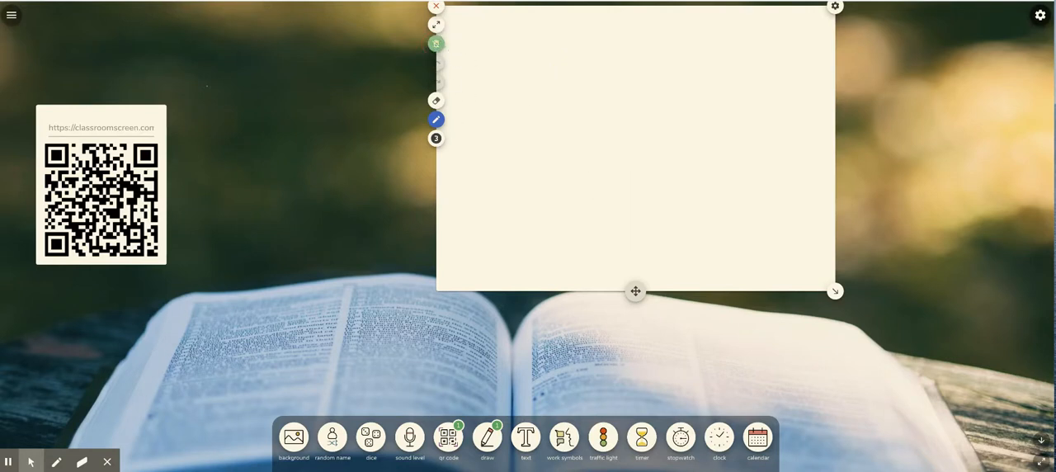
pyautogui.click(436, 7)
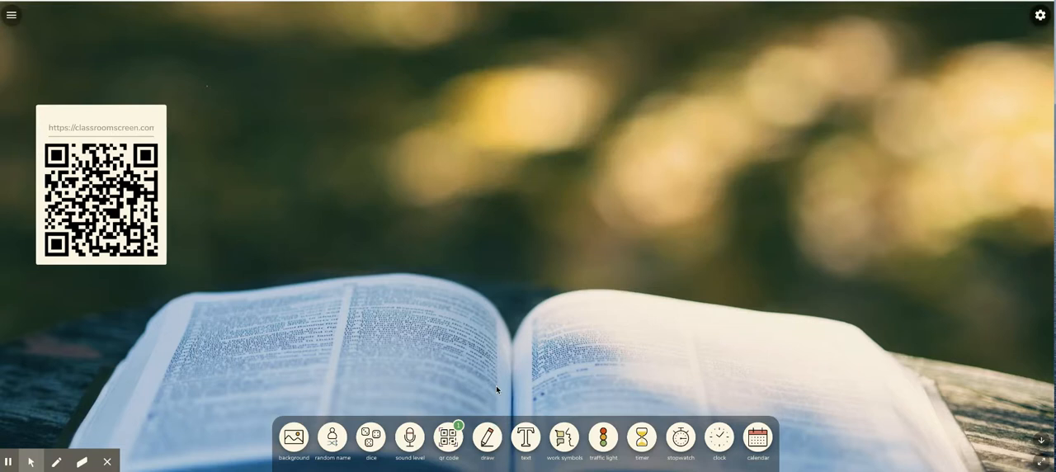
pyautogui.click(525, 437)
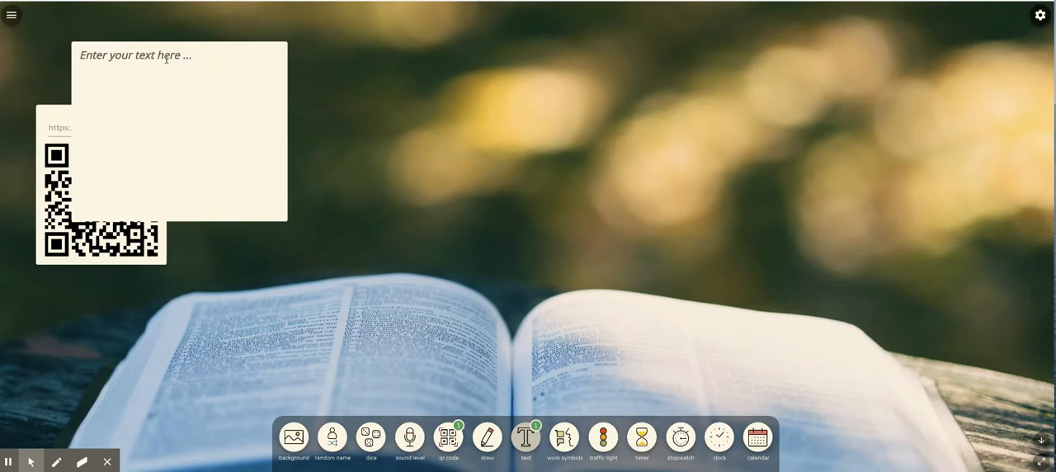
pyautogui.click(139, 57)
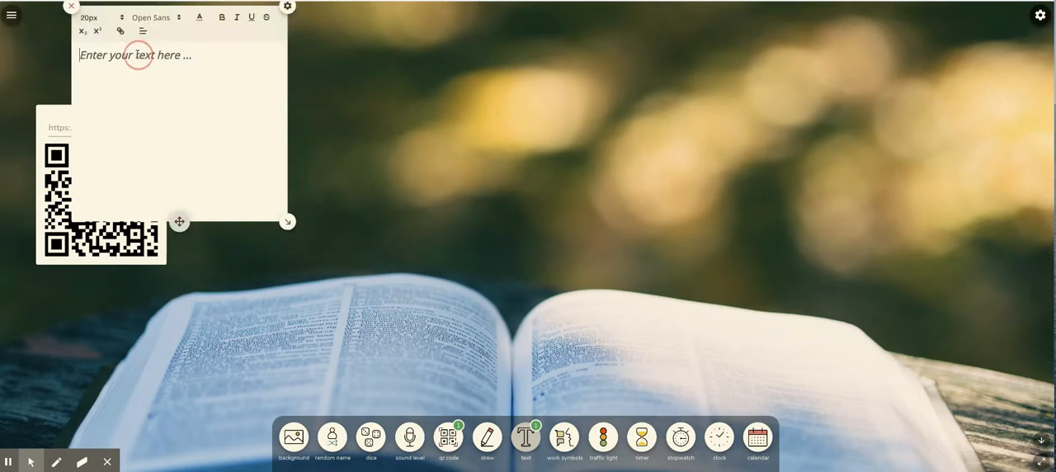
pyautogui.write('Wel')
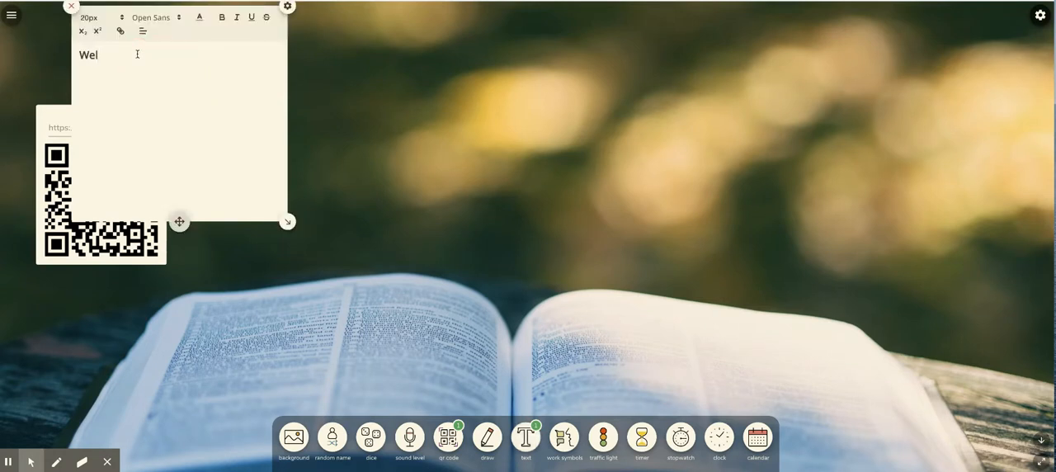
pyautogui.write('com')
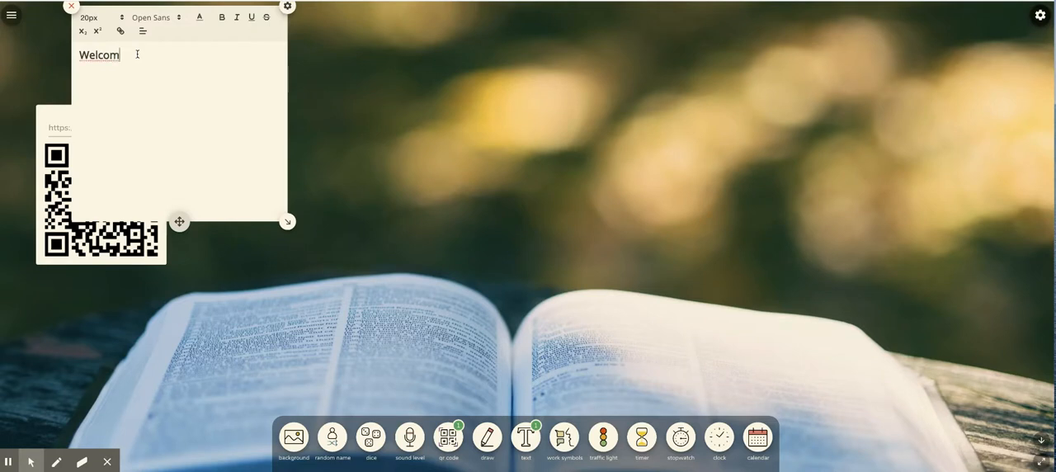
pyautogui.write('e')
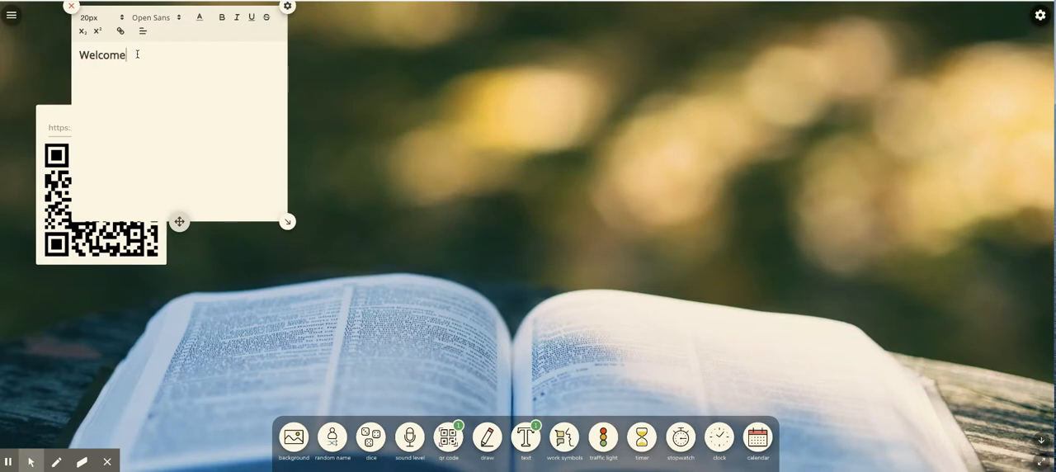
pyautogui.write('@')
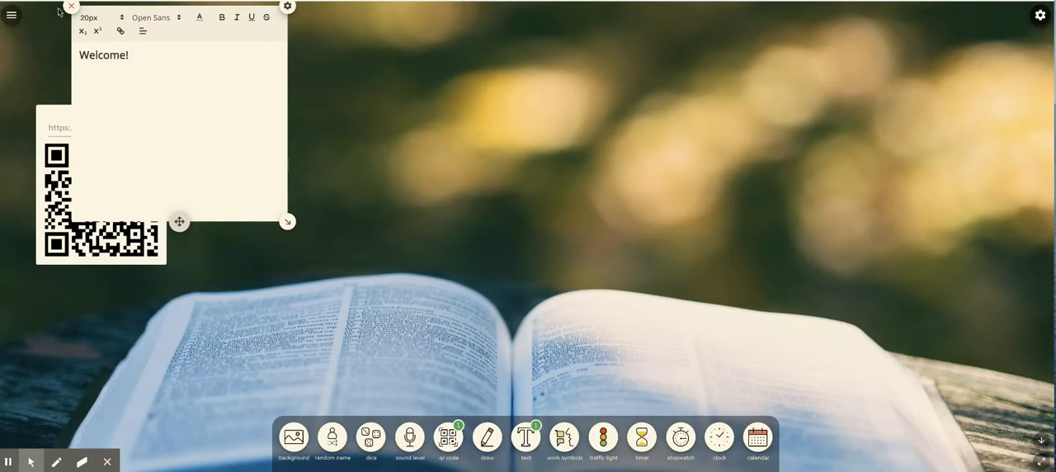
pyautogui.click(71, 7)
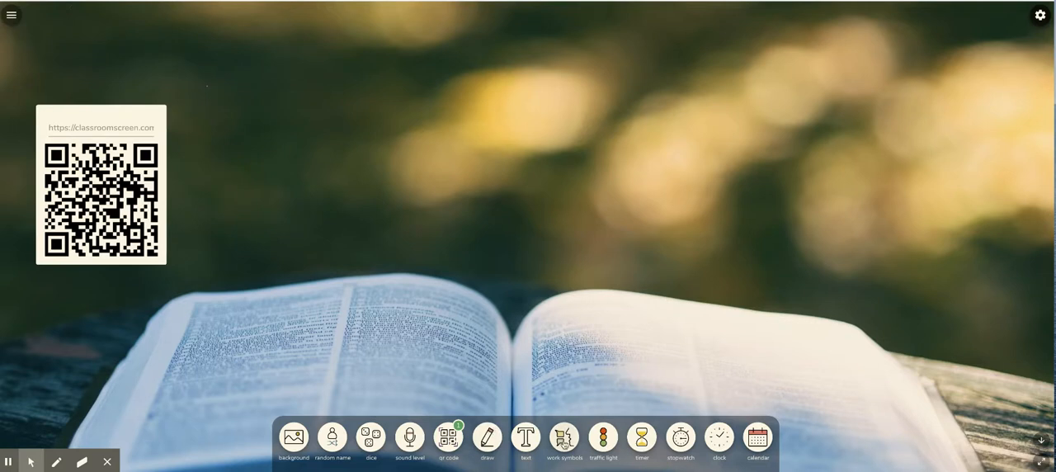
pyautogui.click(564, 438)
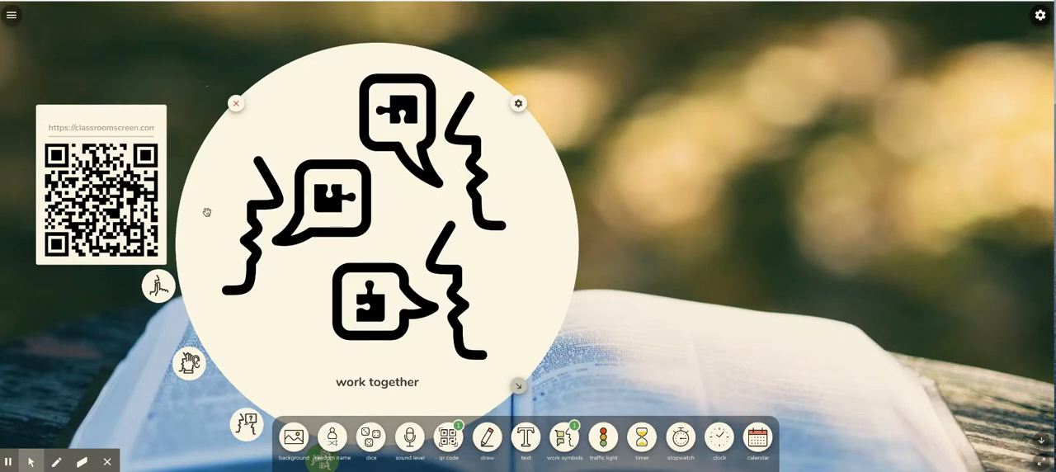
pyautogui.moveTo(224, 111)
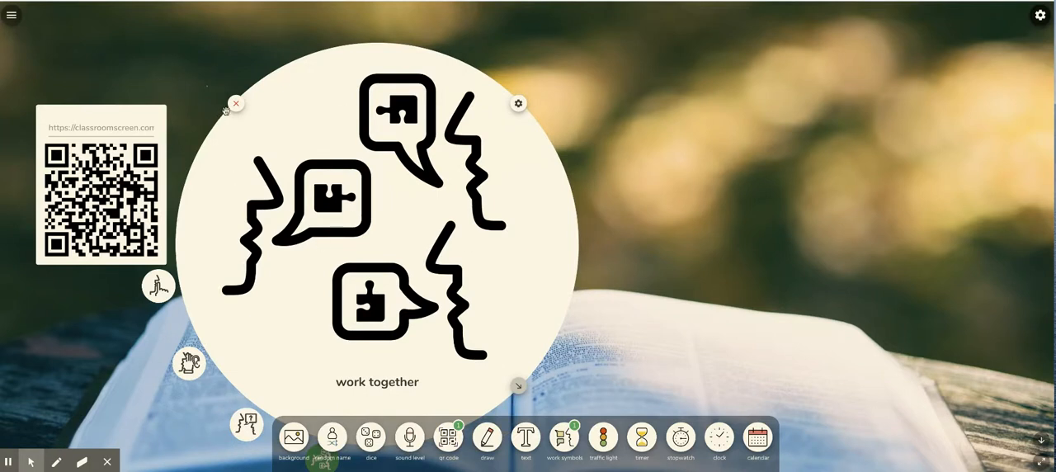
pyautogui.click(234, 102)
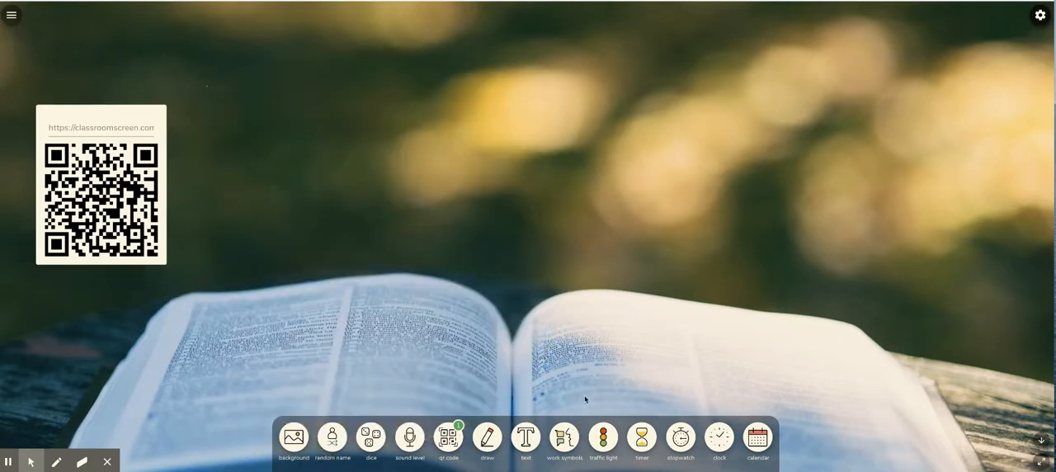
# Add a 10:00 countdown timer beside the QR code.
pyautogui.click(640, 437)
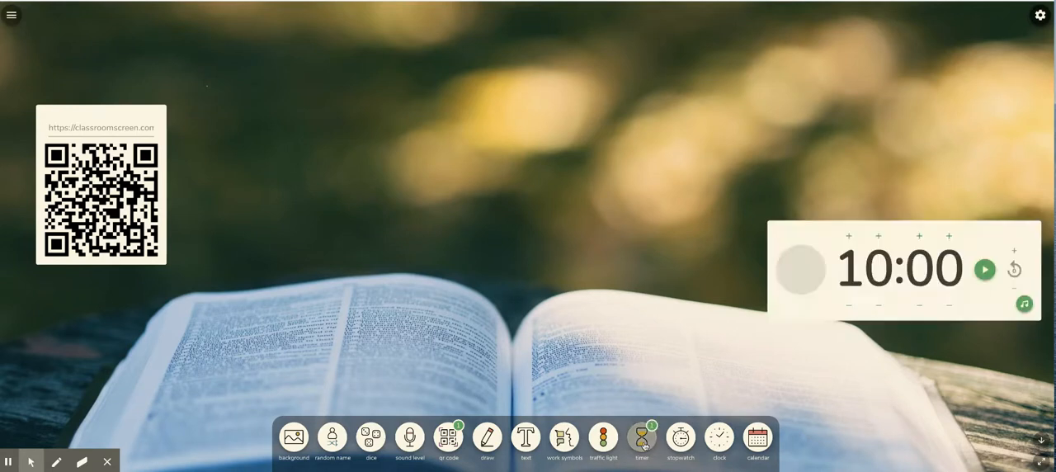
pyautogui.moveTo(758, 264)
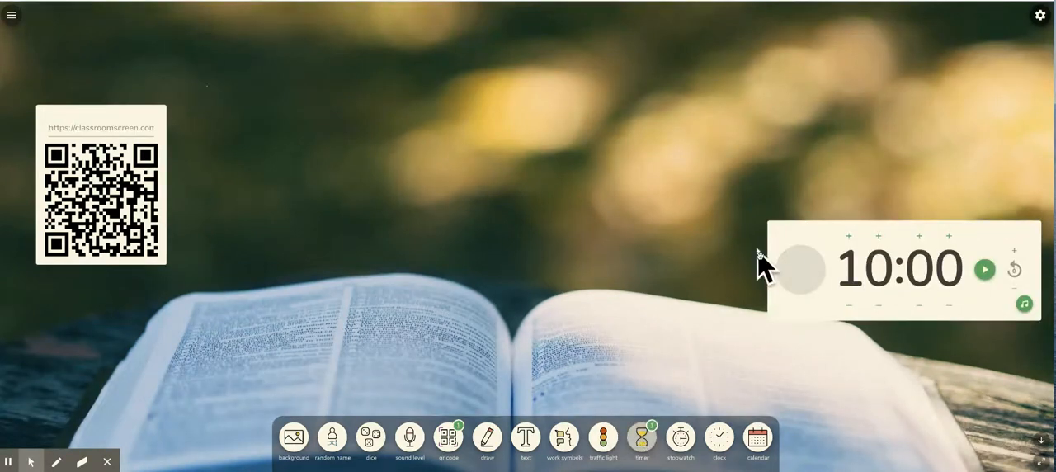
pyautogui.moveTo(854, 269)
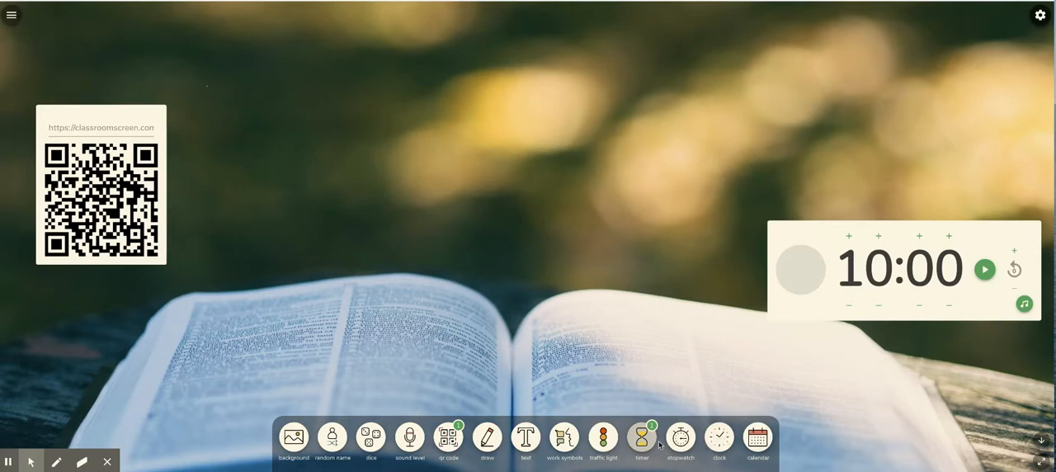
pyautogui.moveTo(399, 113)
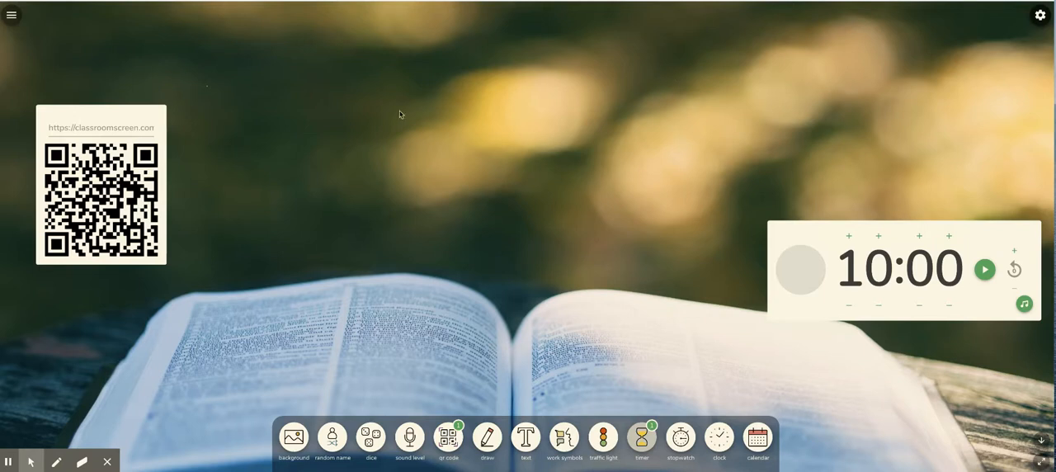
pyautogui.moveTo(380, 188)
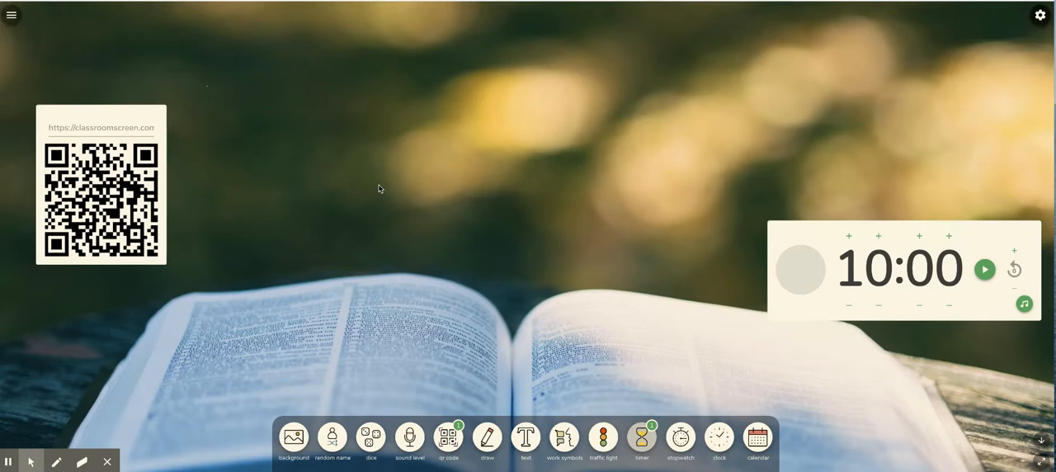
pyautogui.moveTo(581, 168)
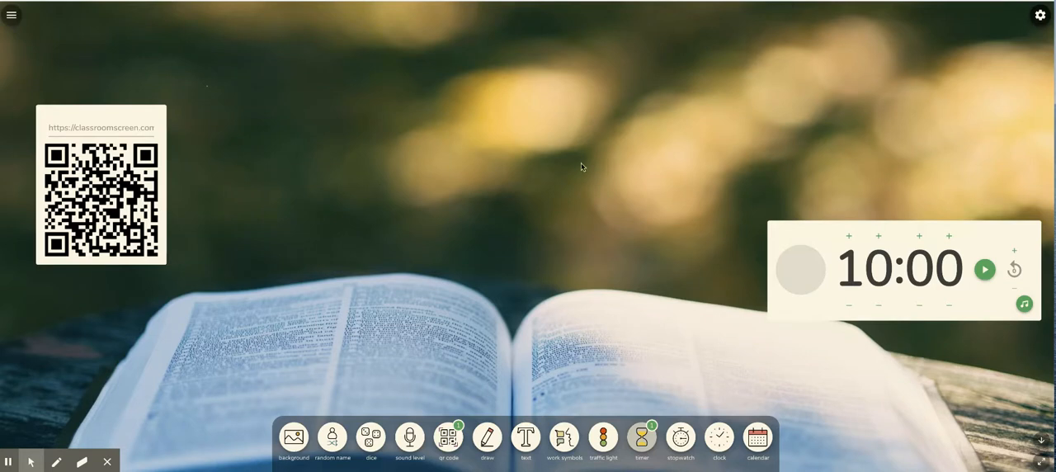
pyautogui.moveTo(541, 219)
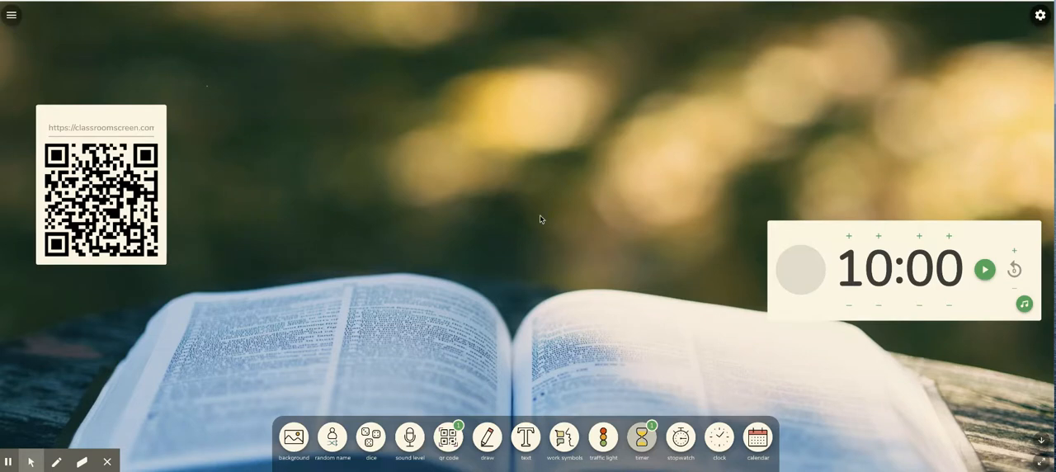